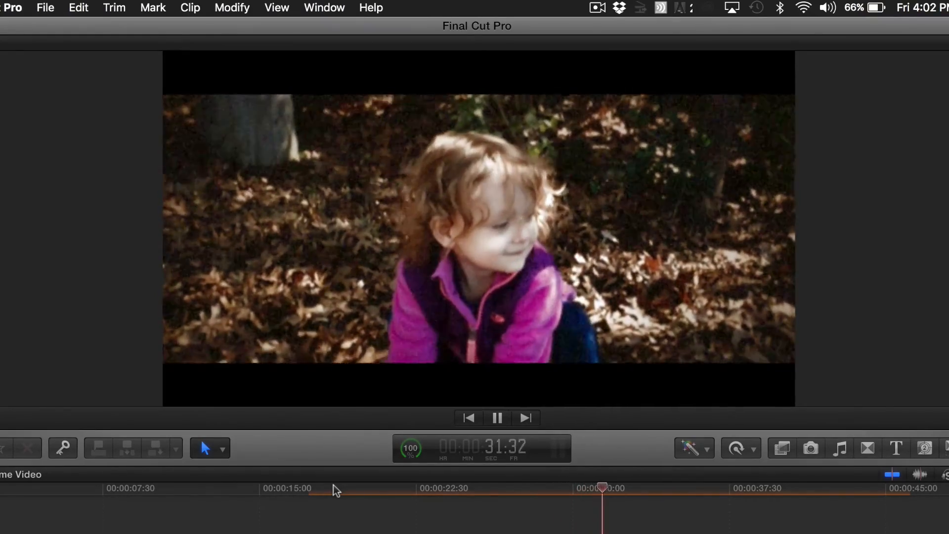
Apply a Vignette Mask to the first clip, enlarge its oval around the girl, and show its settings.
left_click(497, 417)
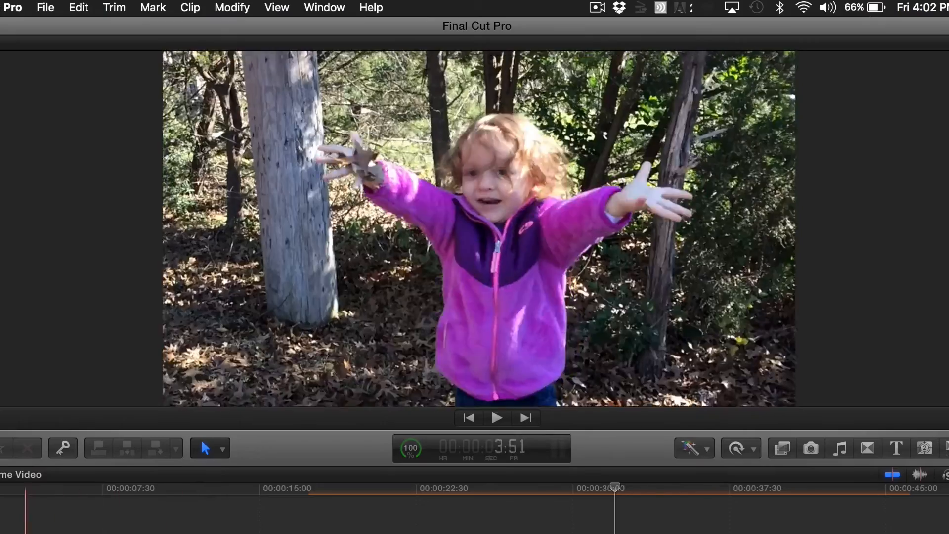
left_click(497, 417)
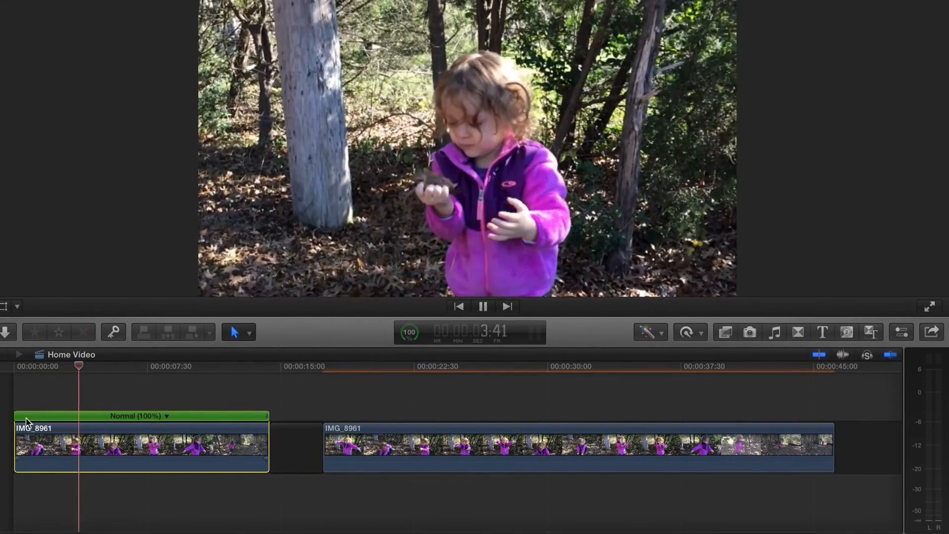
left_click(482, 306)
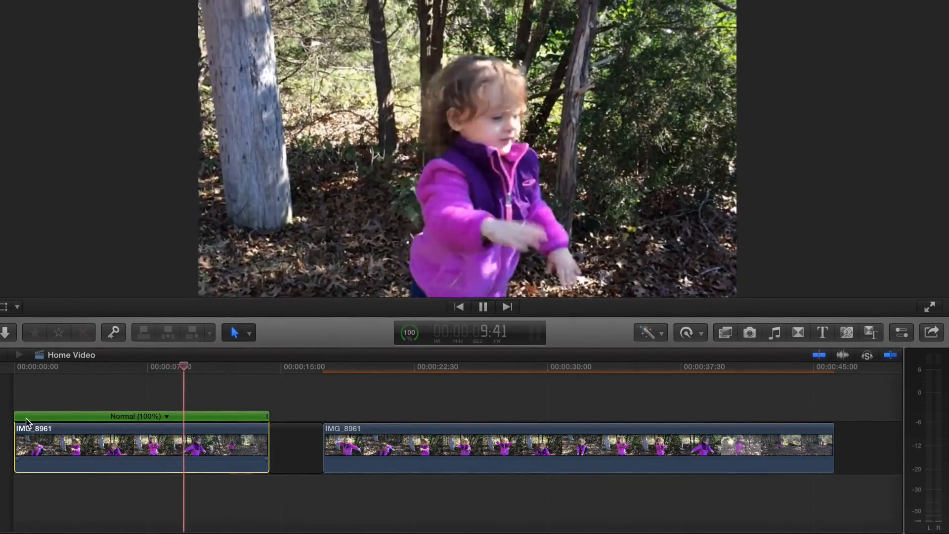
left_click(483, 307)
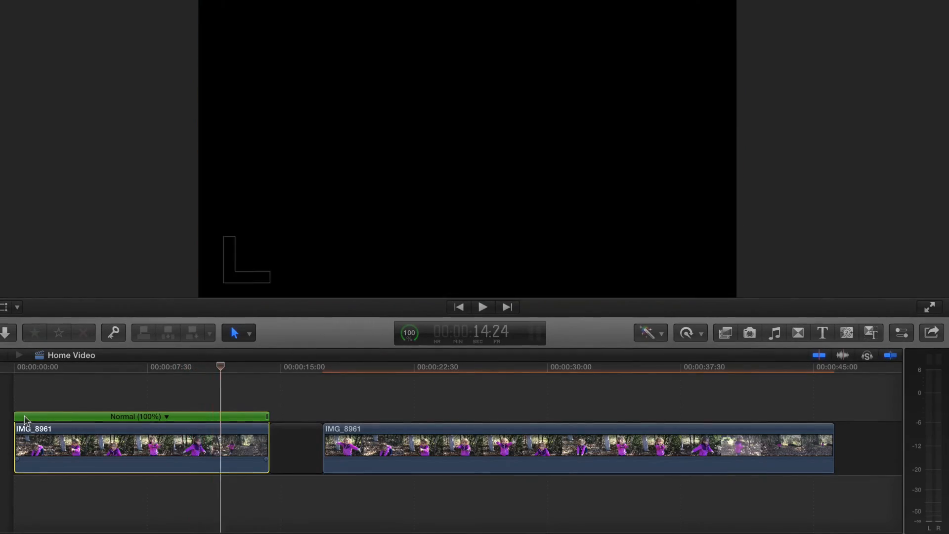
left_click(483, 306)
type("vign")
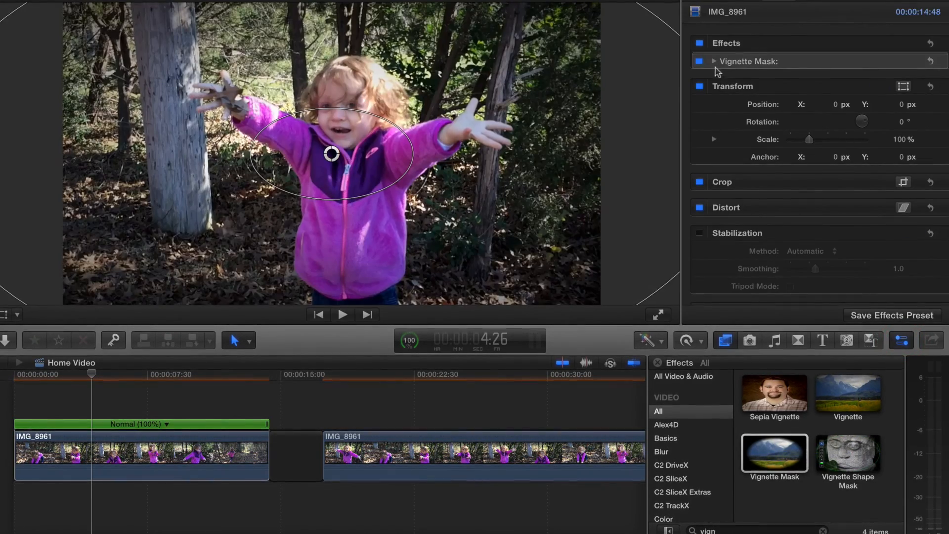
left_click(714, 61)
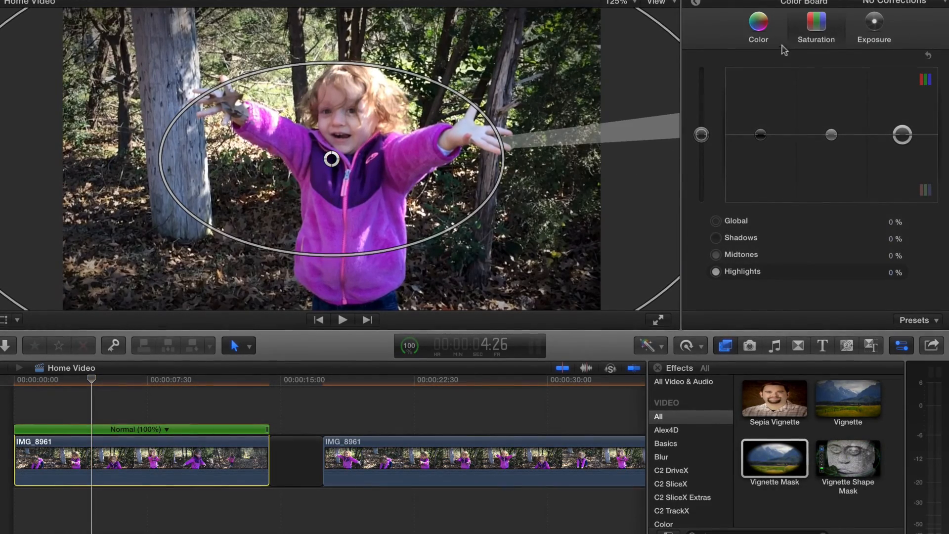
Lower Shadows and raise Highlights in Exposure, tint both toward orange in Color, then review playback.
left_click(874, 28)
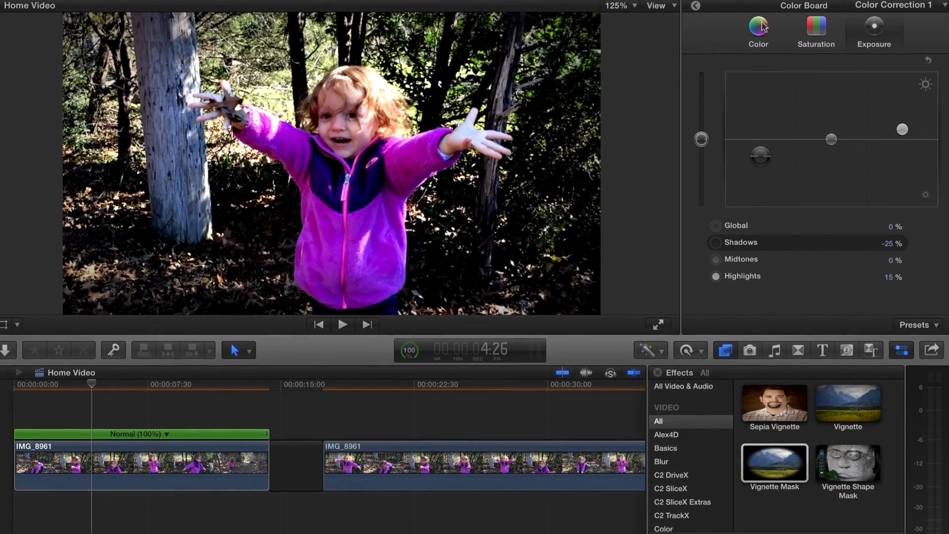
left_click(759, 32)
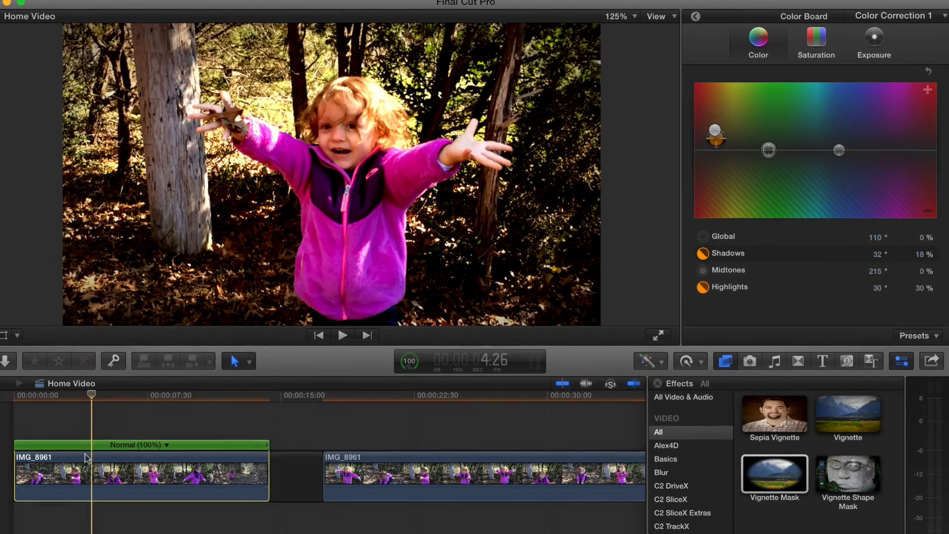
left_click(341, 335)
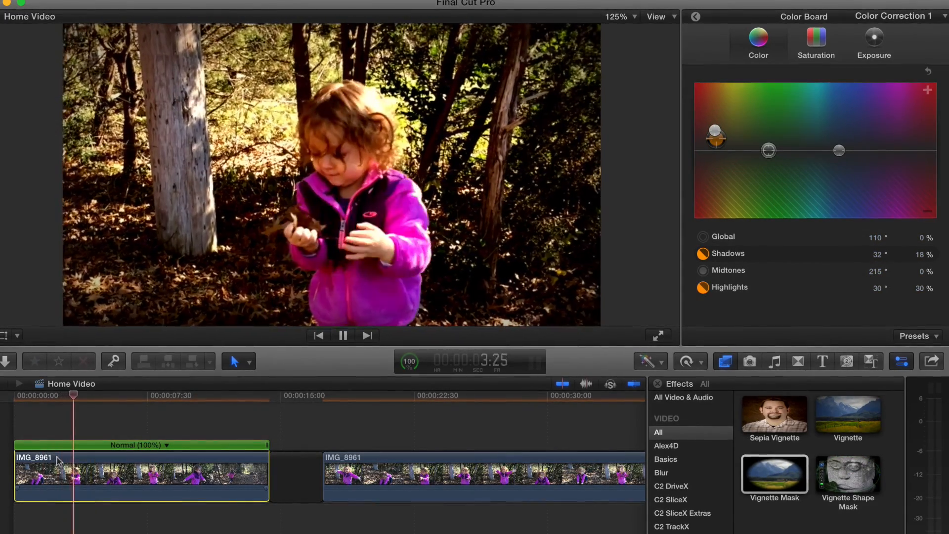
left_click(341, 335)
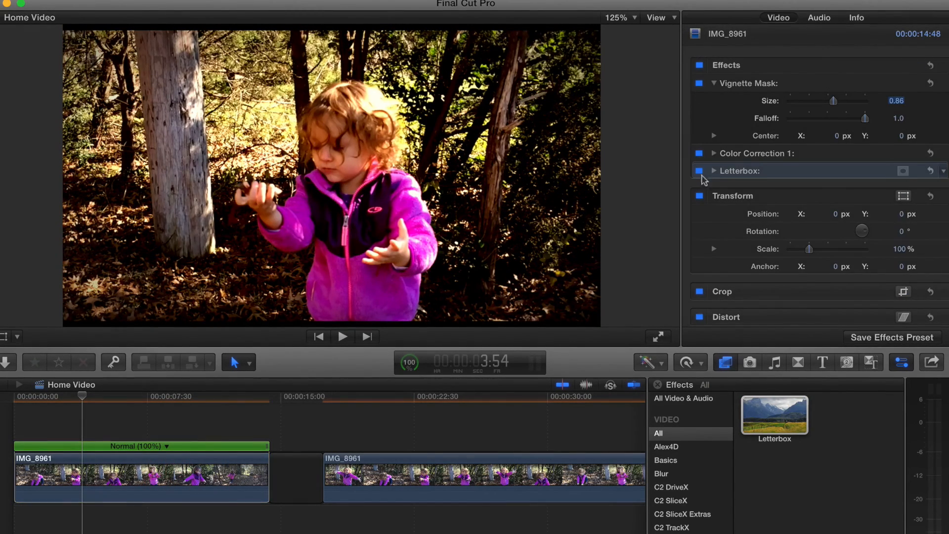
Set the Letterbox aspect ratio to 2.35:1 after trying 2.55:1 and 3.00:1.
left_click(714, 171)
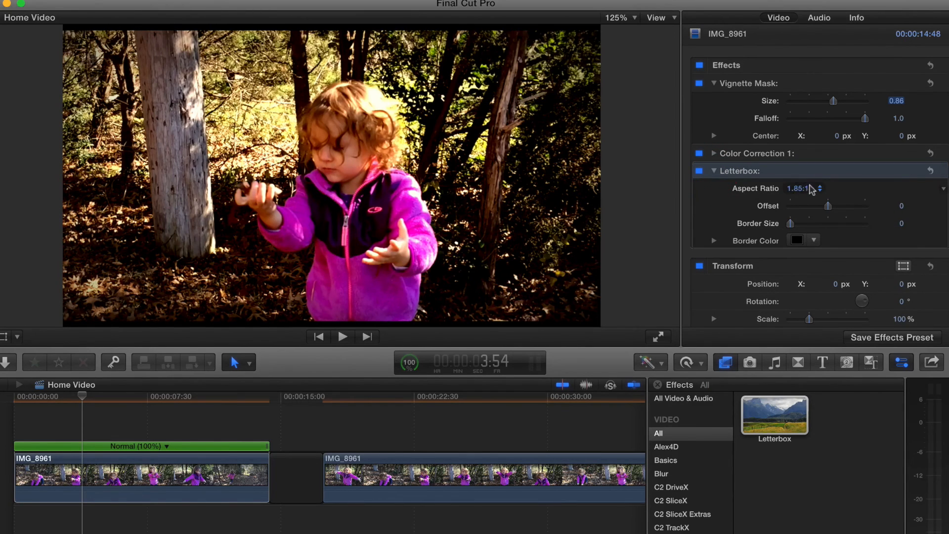
left_click(805, 188)
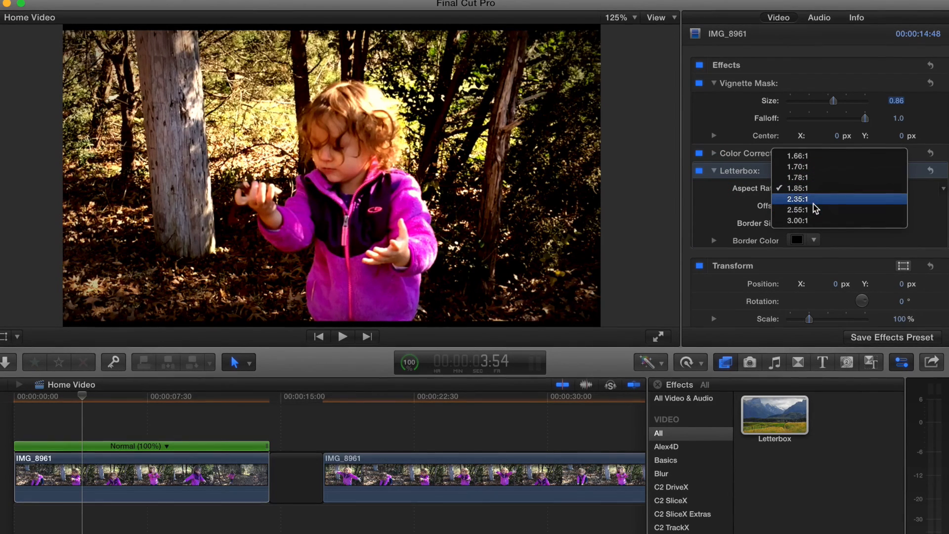
left_click(798, 199)
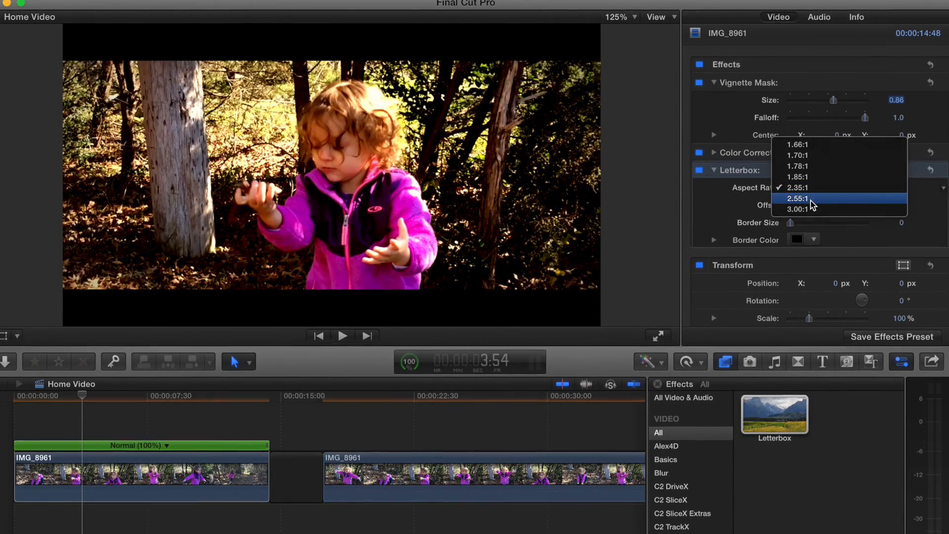
left_click(798, 199)
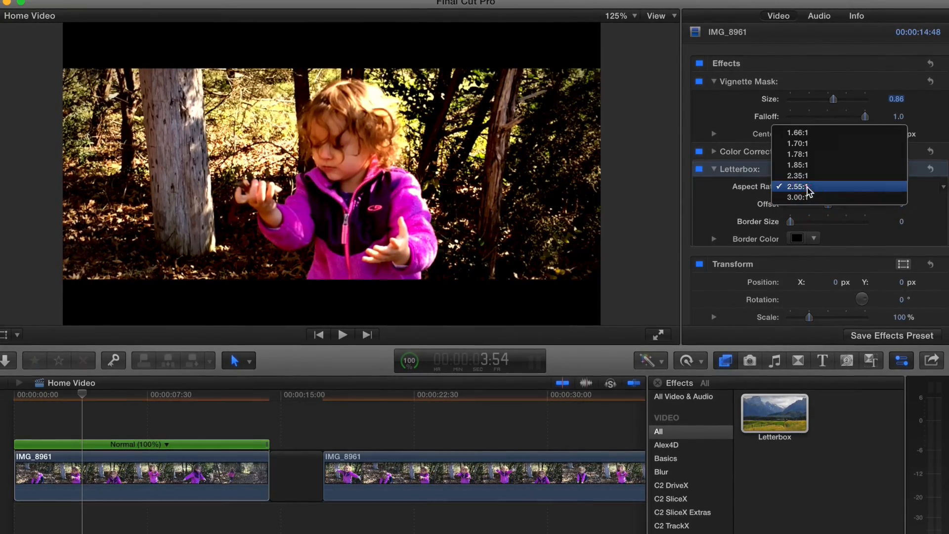
left_click(795, 198)
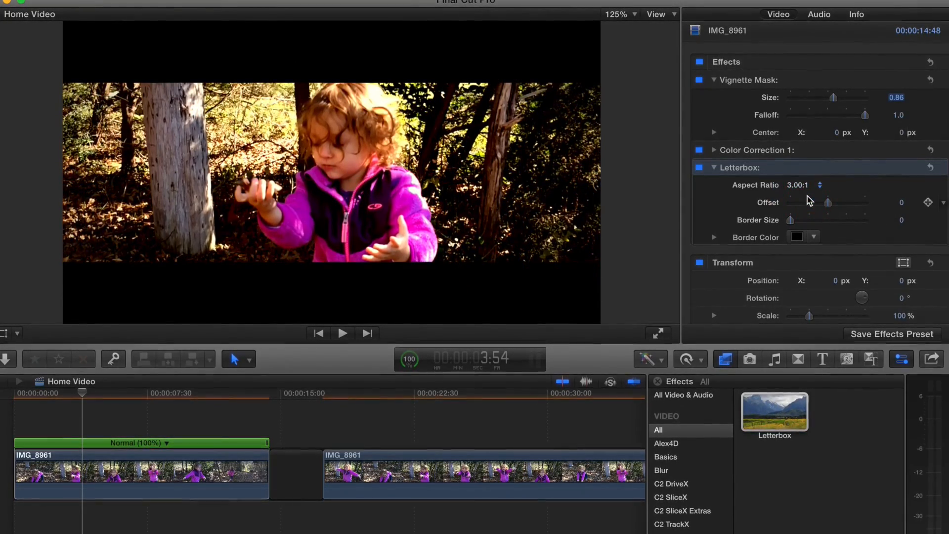
left_click(820, 185)
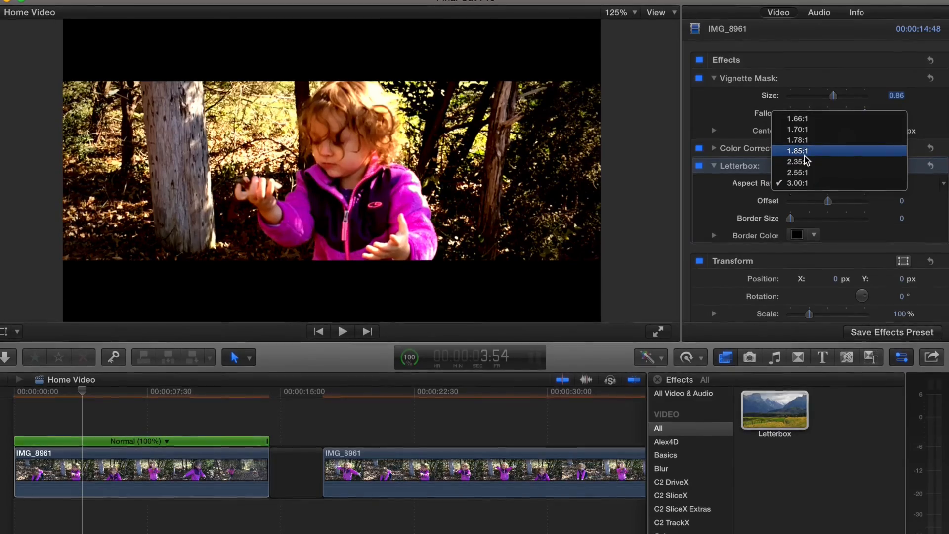
left_click(798, 161)
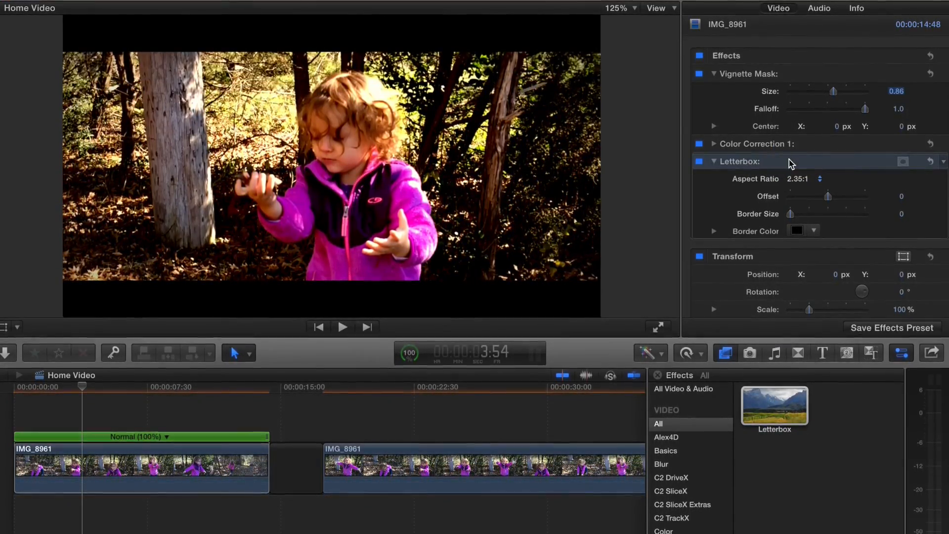
Play the letterboxed clip to review the result.
left_click(341, 326)
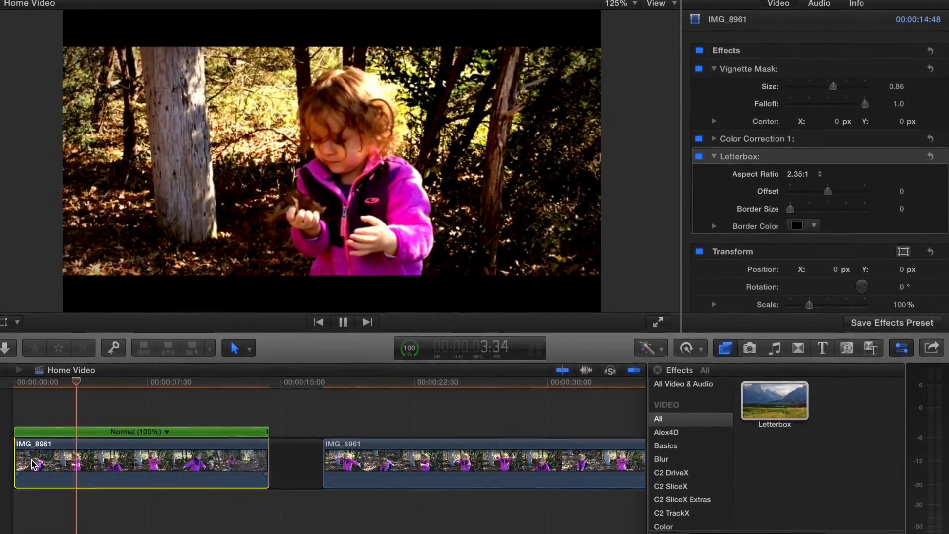
left_click(342, 319)
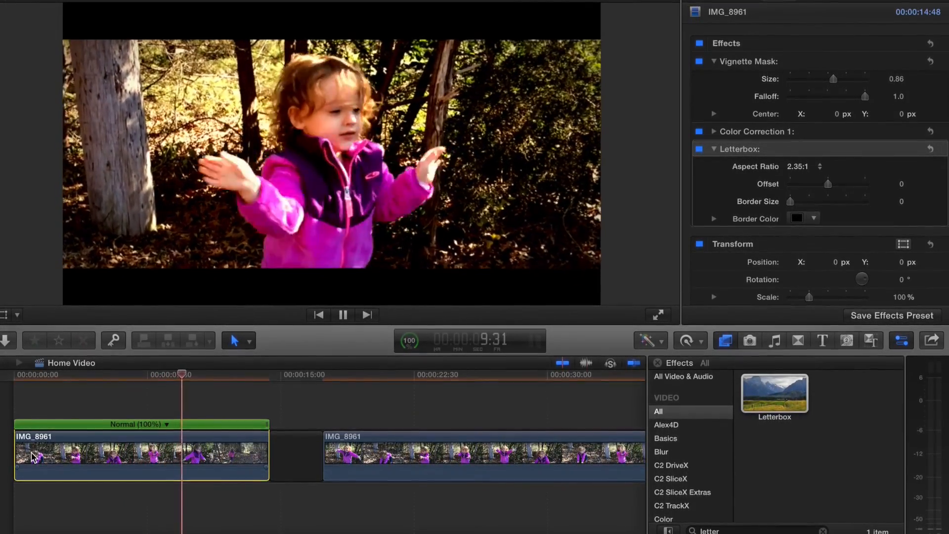
Find and apply the Add Noise effect to the clip and expand its settings.
left_click(343, 314)
type("add")
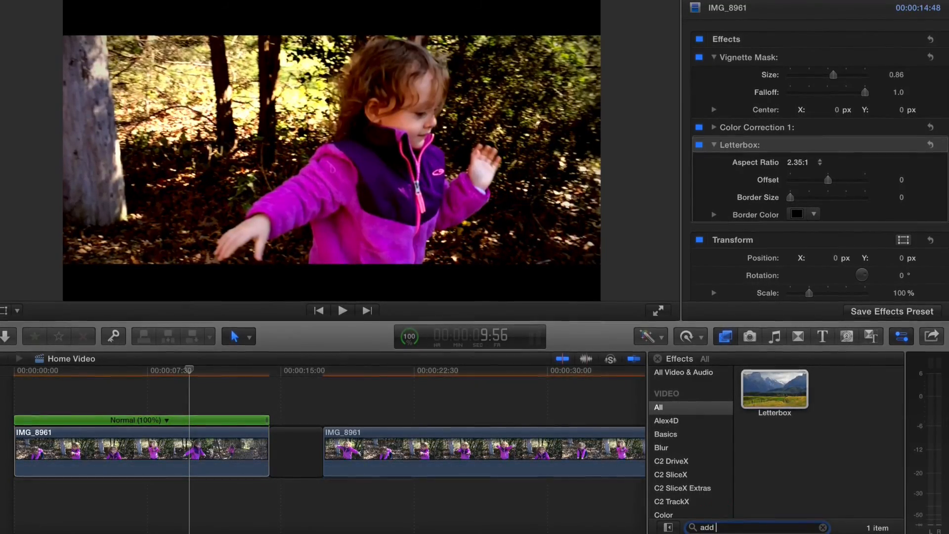
type("noi")
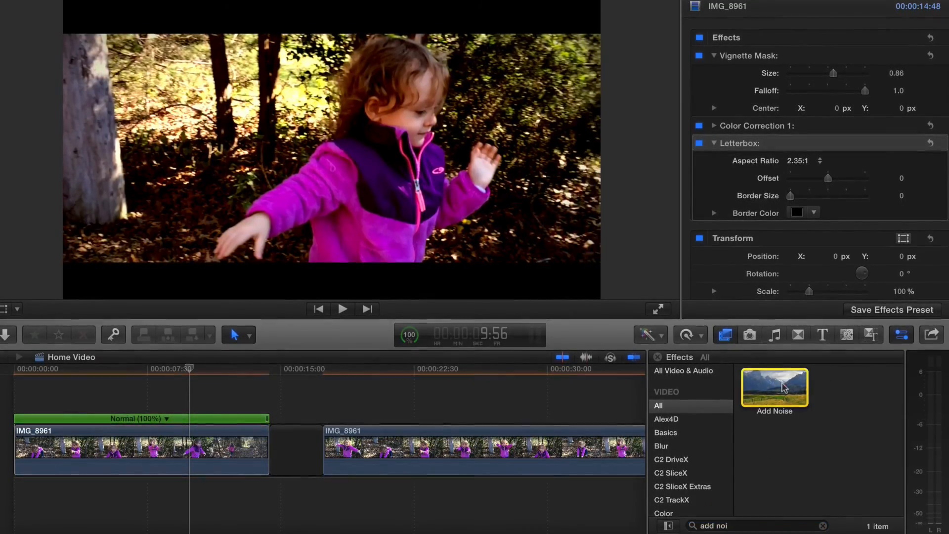
double_click(774, 388)
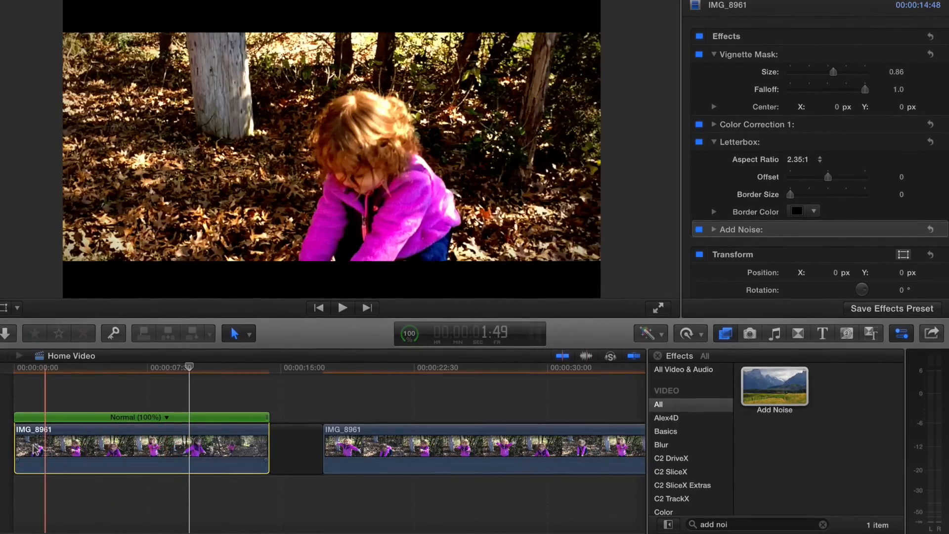
left_click(342, 307)
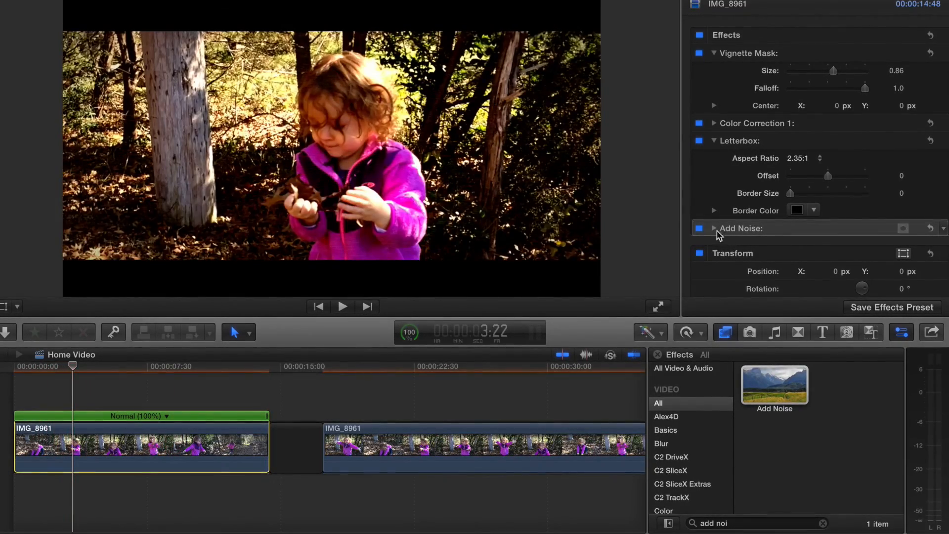
left_click(714, 229)
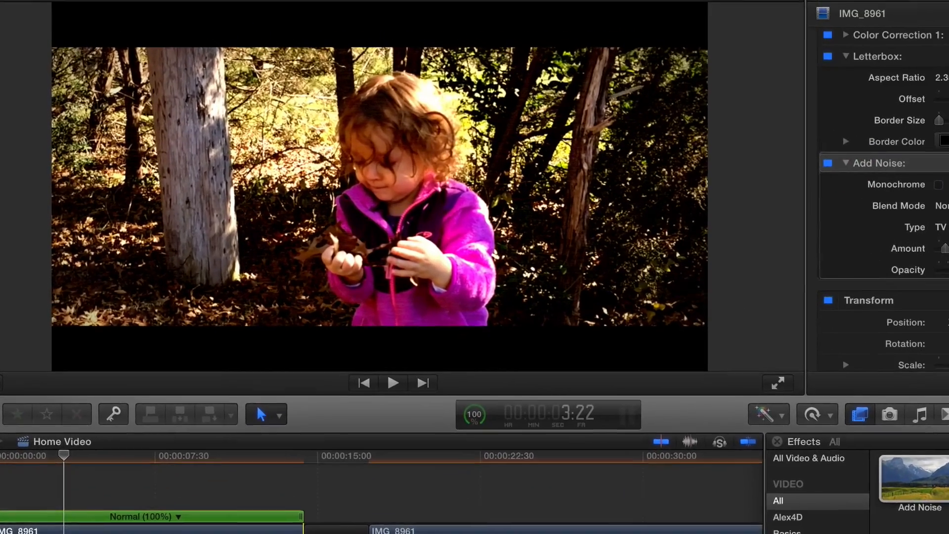
left_click(779, 382)
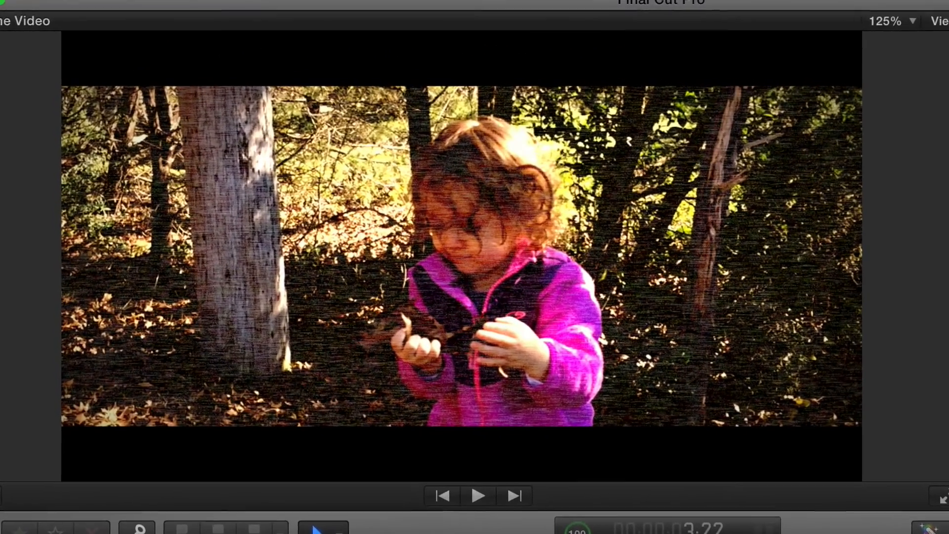
left_click(478, 495)
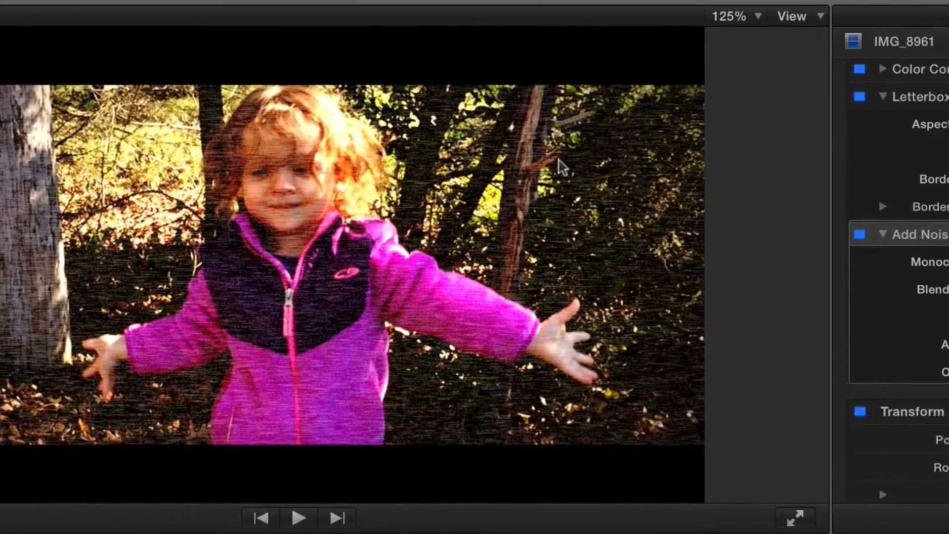
Switch the noise to White Noise (Uniform) at 0.25 amount and about 25% opacity.
left_click(788, 315)
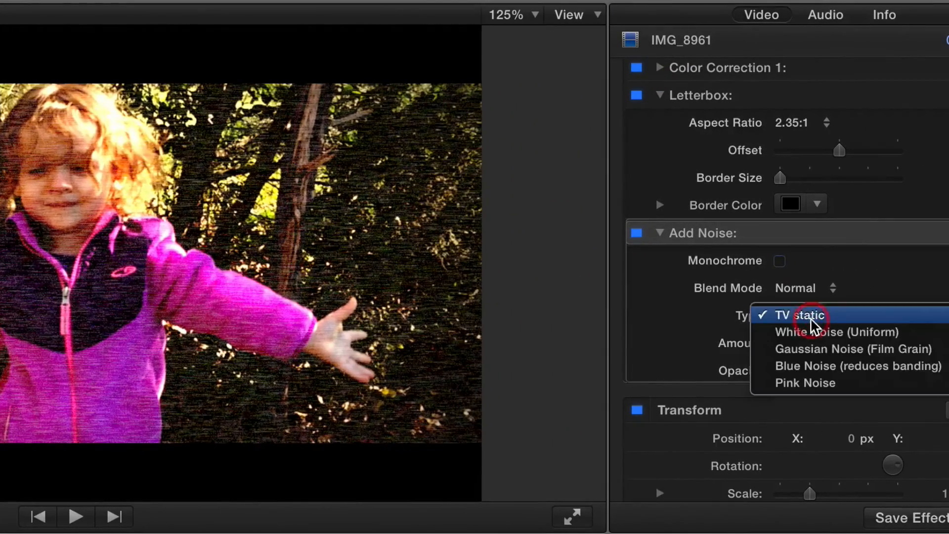
left_click(794, 315)
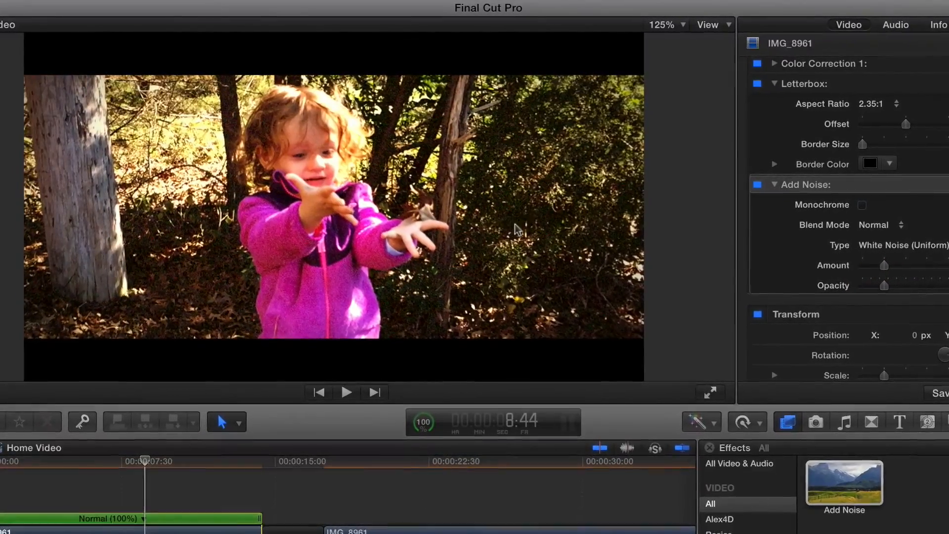
left_click(346, 391)
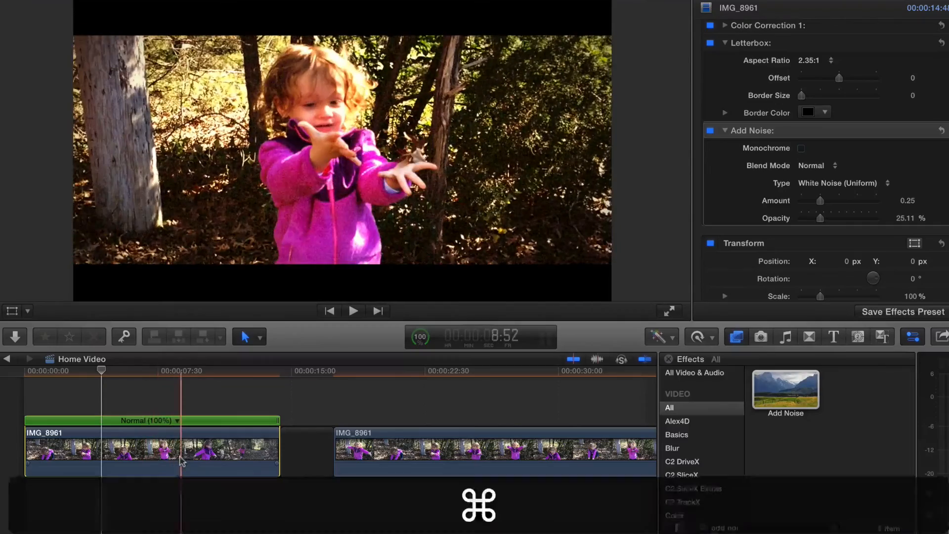
Retime the first clip to Fast 130% via Cmd+R and play it back to check.
key("cmd+r")
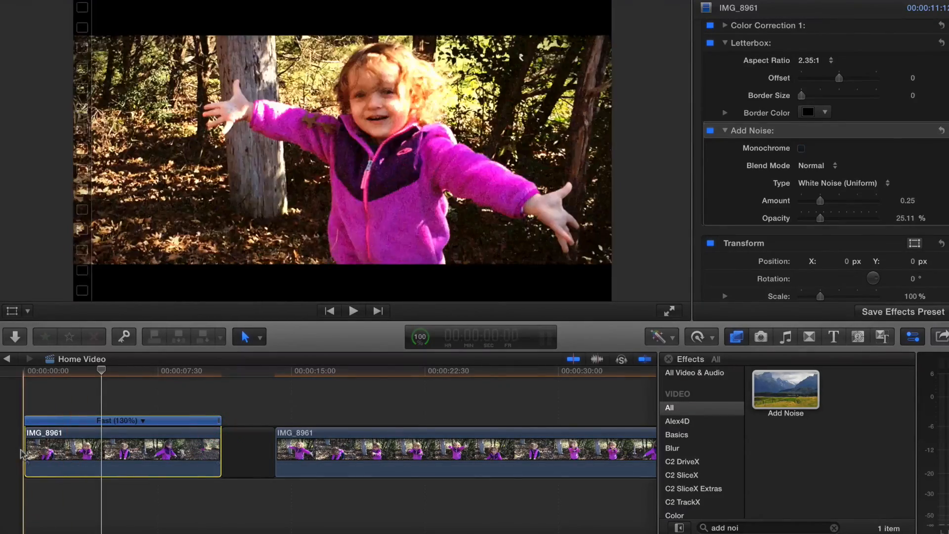
left_click(353, 311)
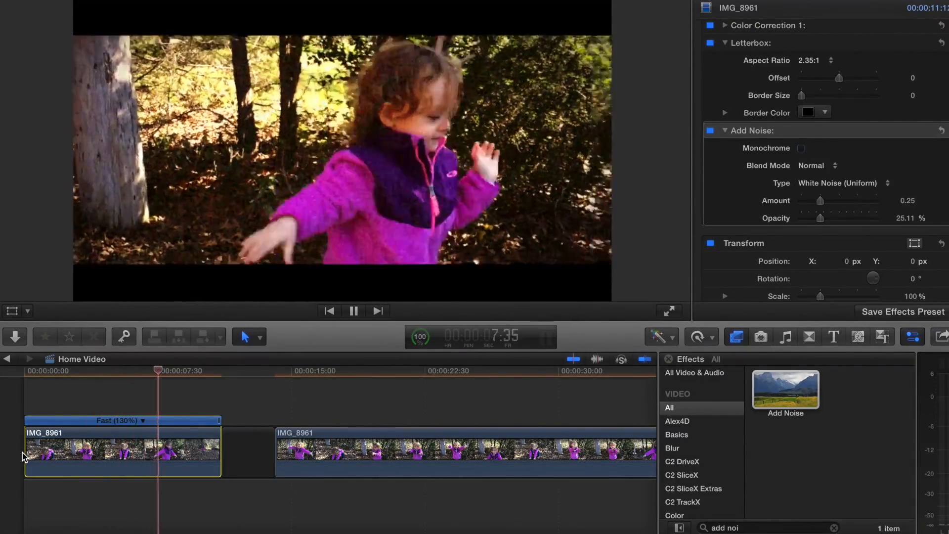
left_click(194, 371)
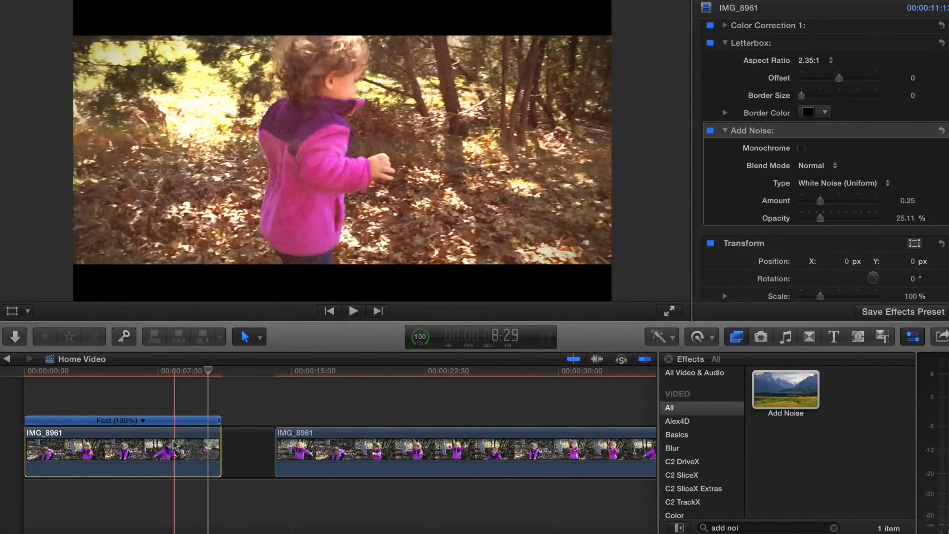
left_click(353, 310)
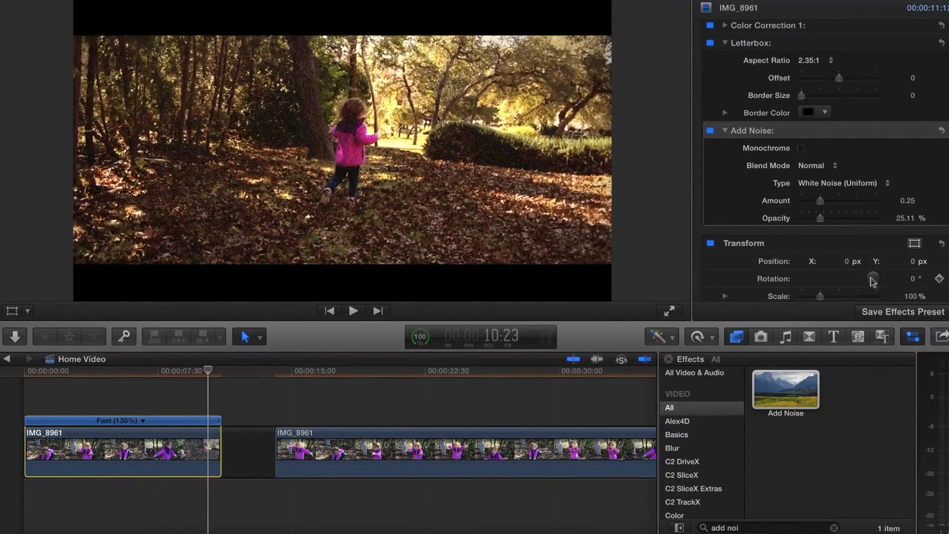
Save the effects as the 'Retro Grade Film Look' Homemade preset with Retiming unchecked.
left_click(901, 312)
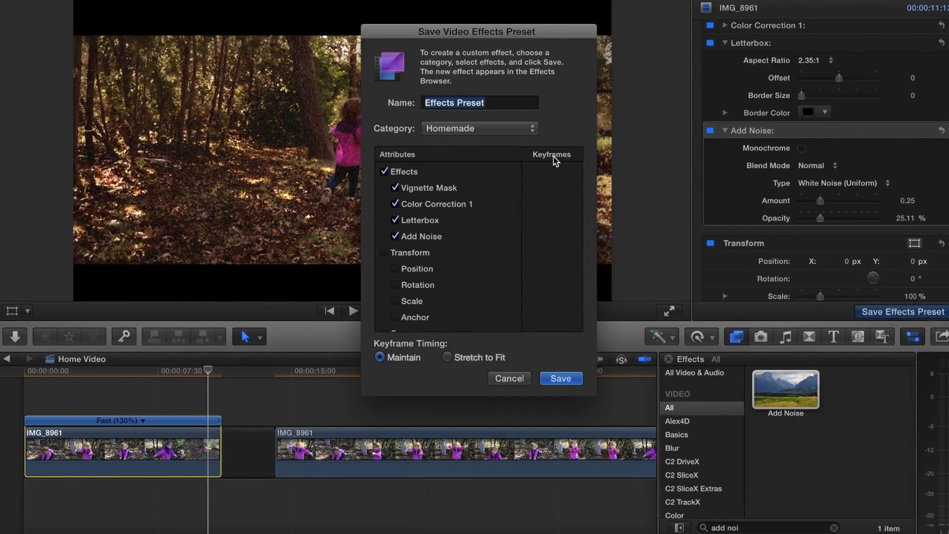
type("Retro")
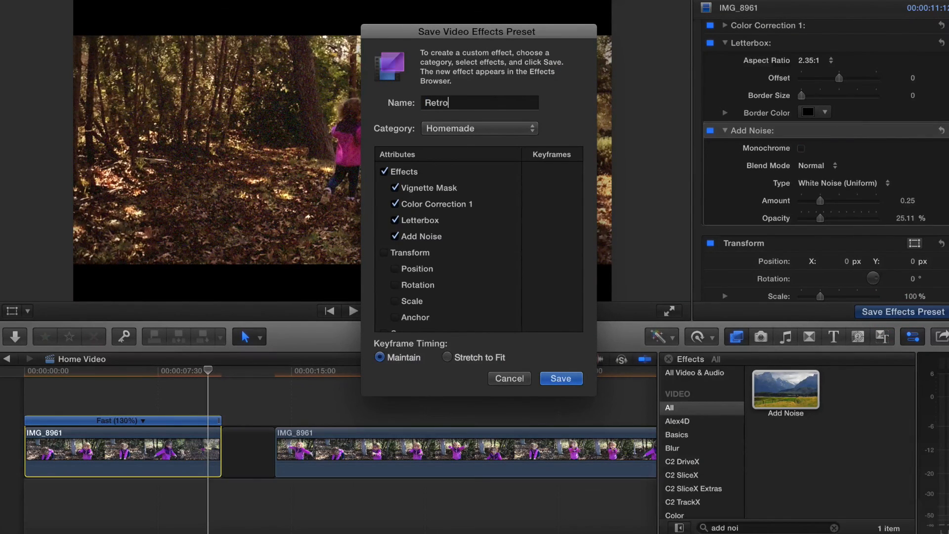
type("Grade Fil")
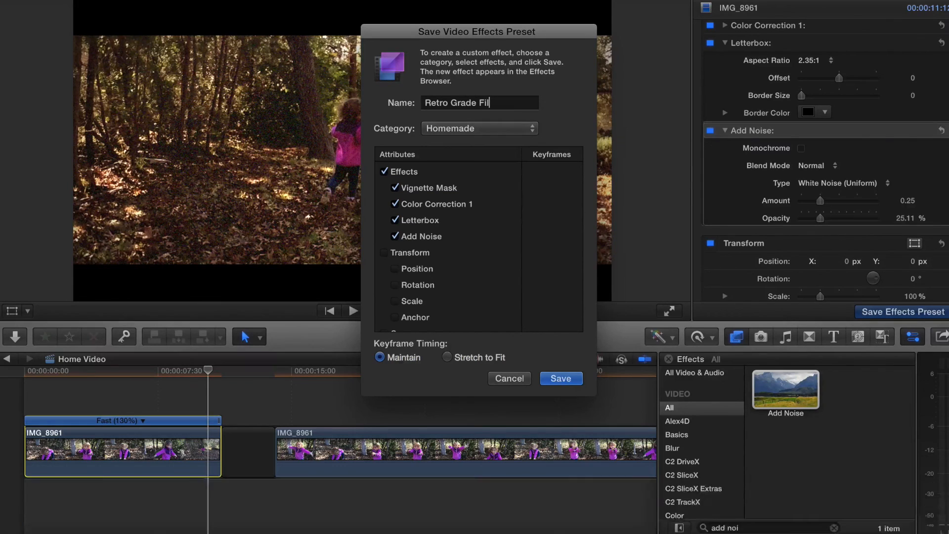
type("m Look")
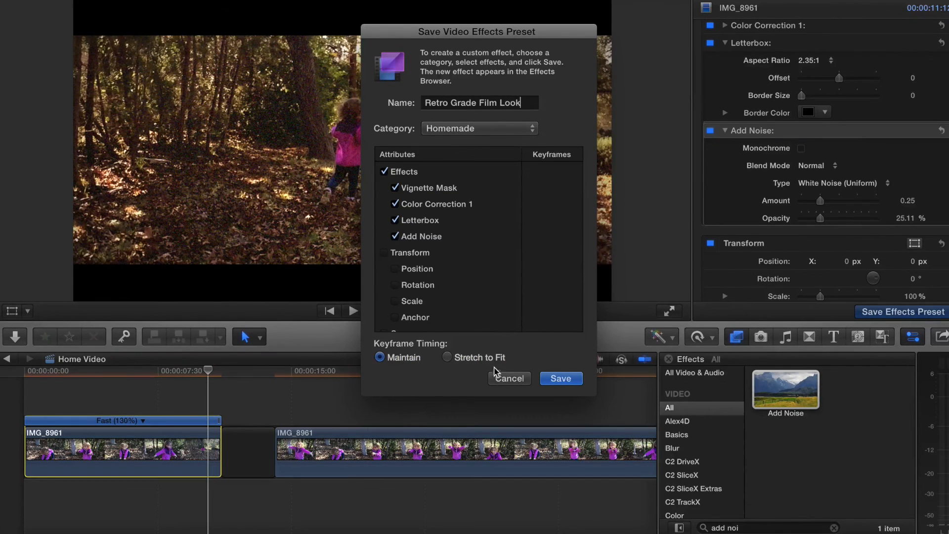
scroll("down", 3)
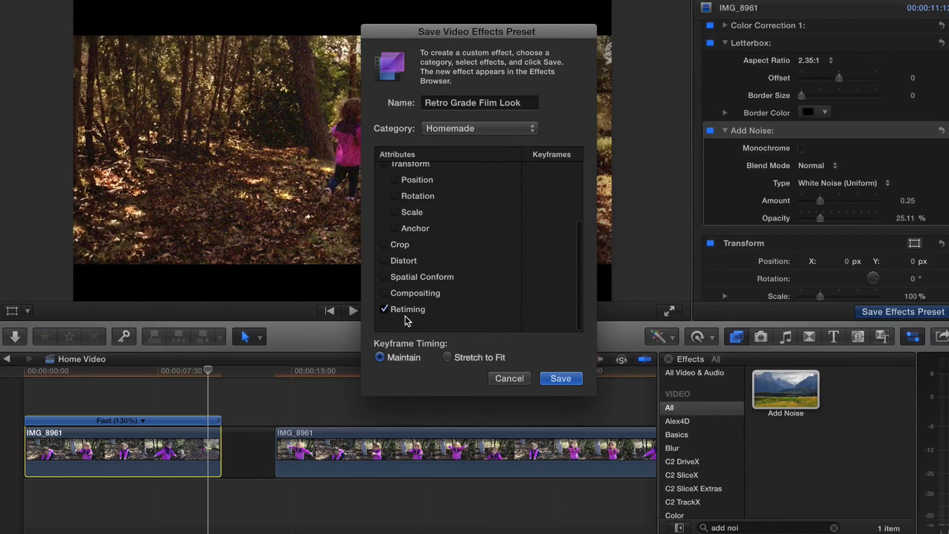
left_click(383, 309)
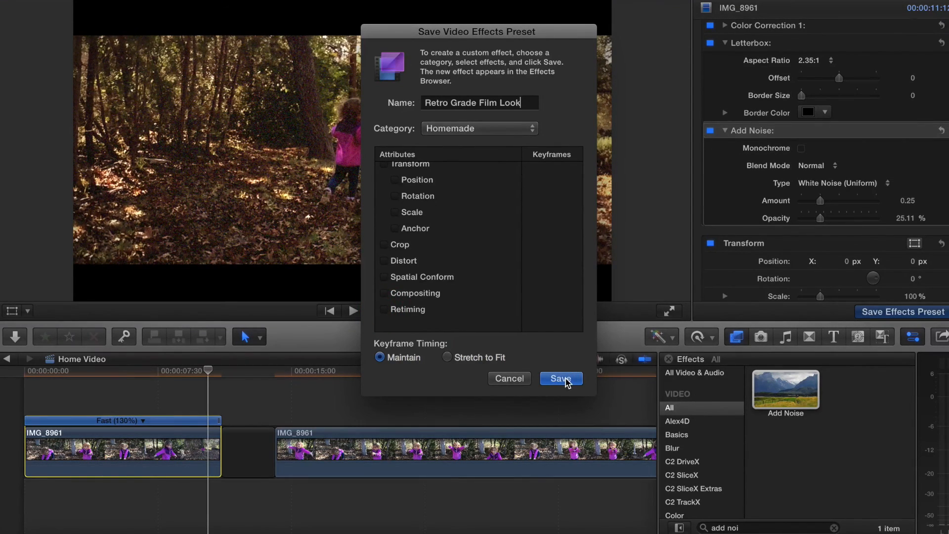
left_click(560, 378)
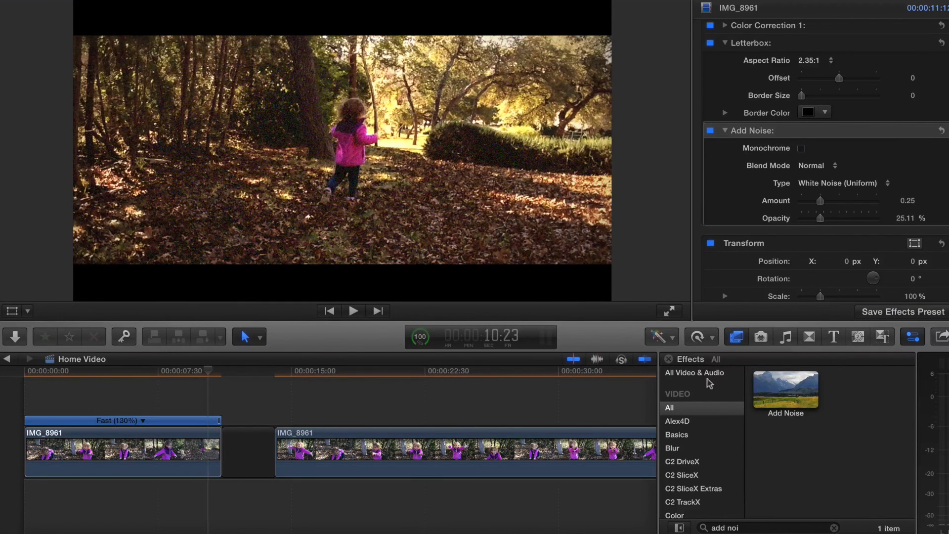
Show the Homemade category with the search cleared and apply Retro Grade Film Look to the clip.
scroll("down", 3)
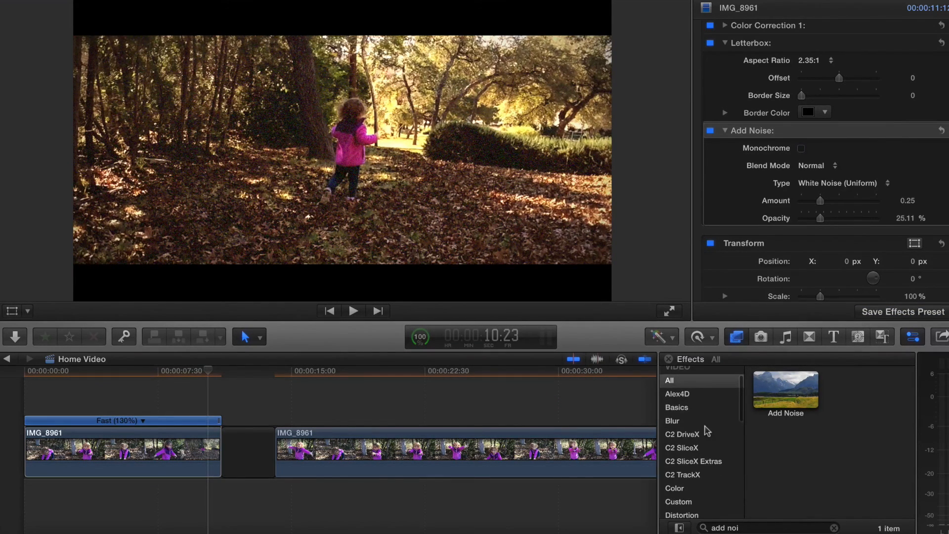
scroll("down", 3)
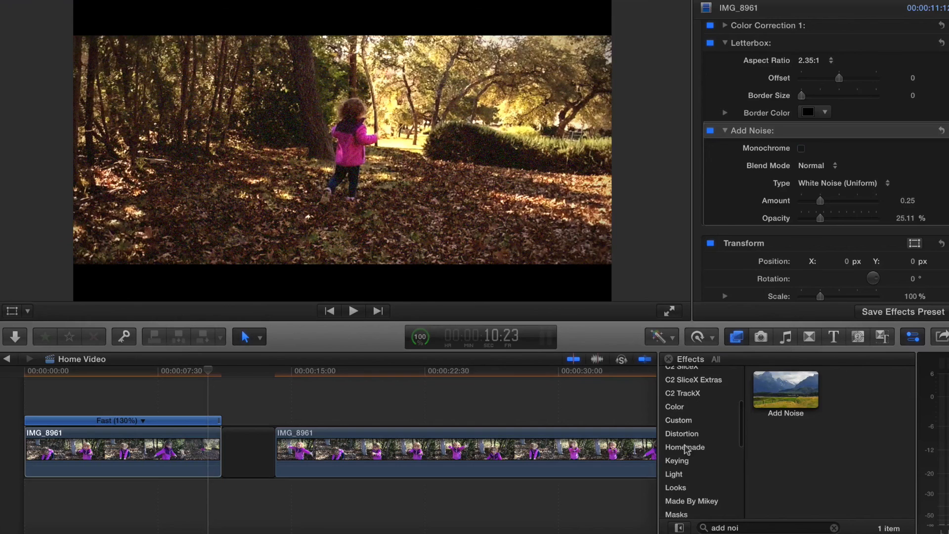
left_click(684, 447)
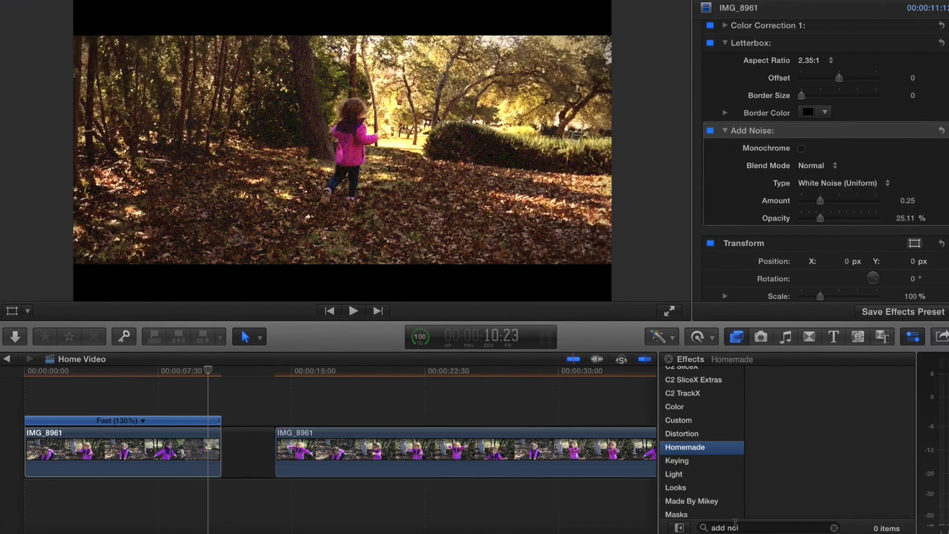
left_click(834, 527)
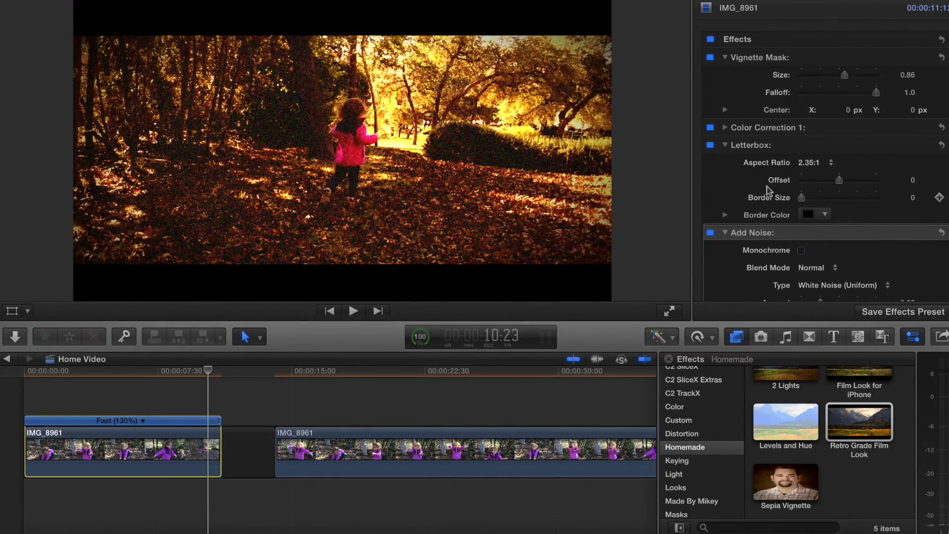
left_click(57, 451)
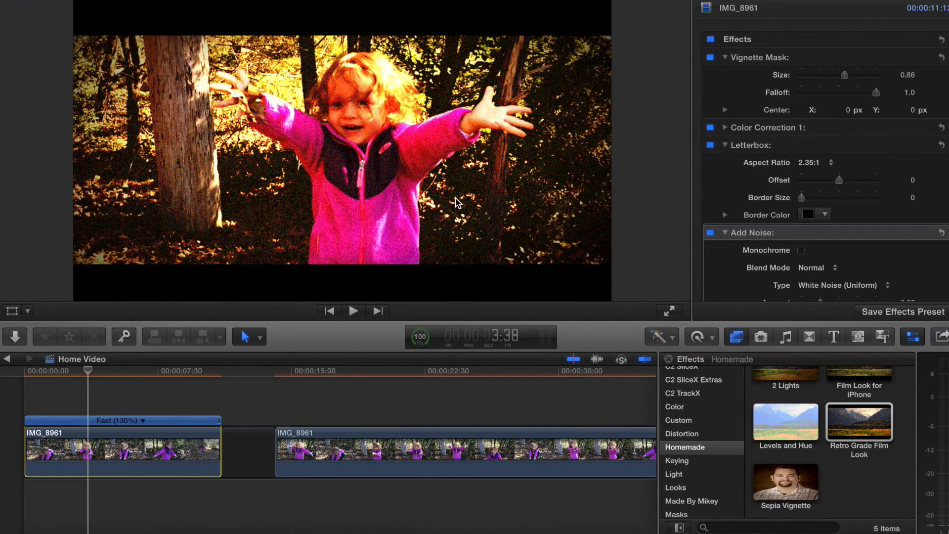
mouse_move(306, 285)
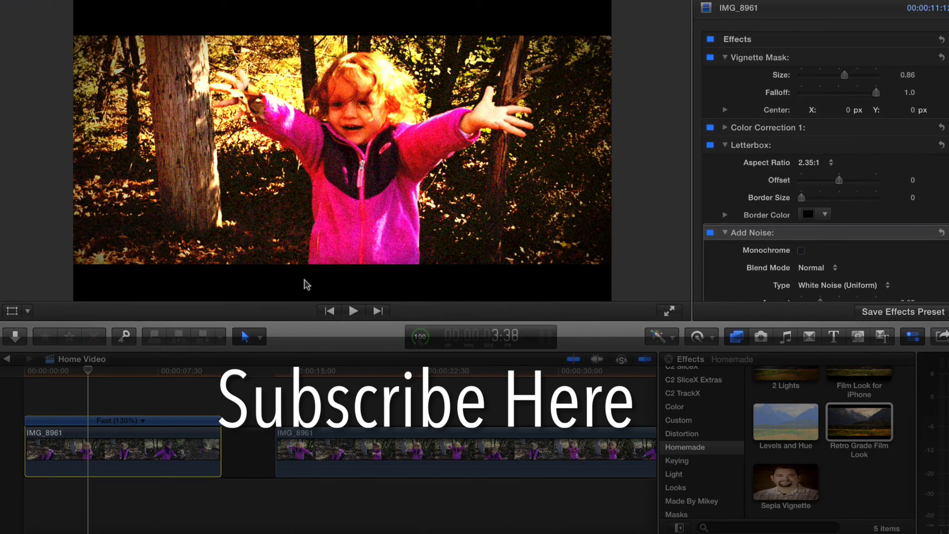
Undo applying the preset so the clip returns to natural colours.
key("cmd+z")
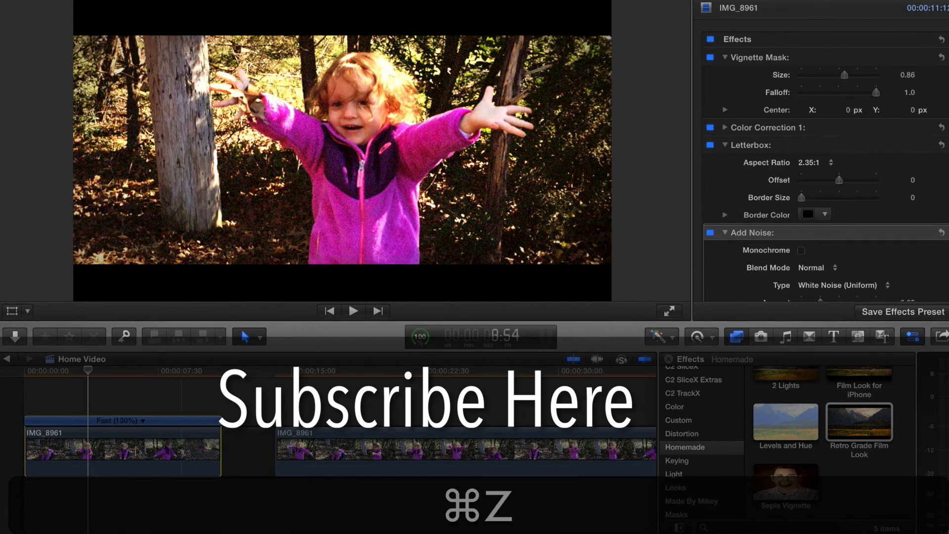